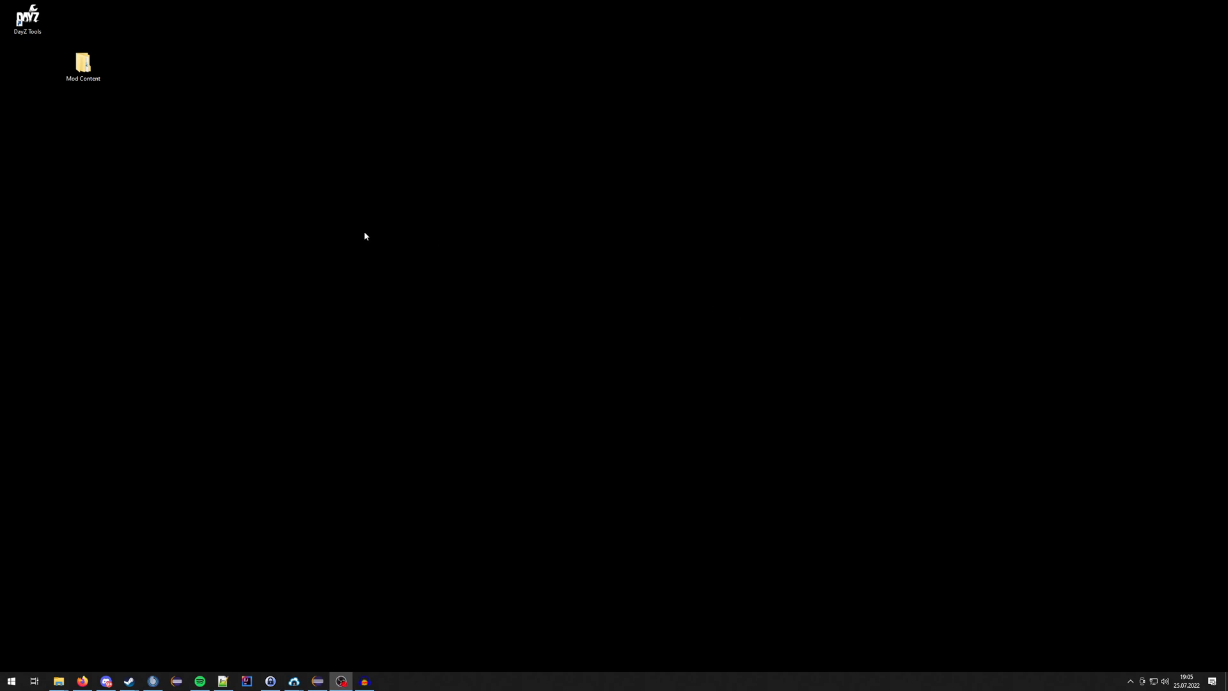
pyautogui.moveTo(160, 190)
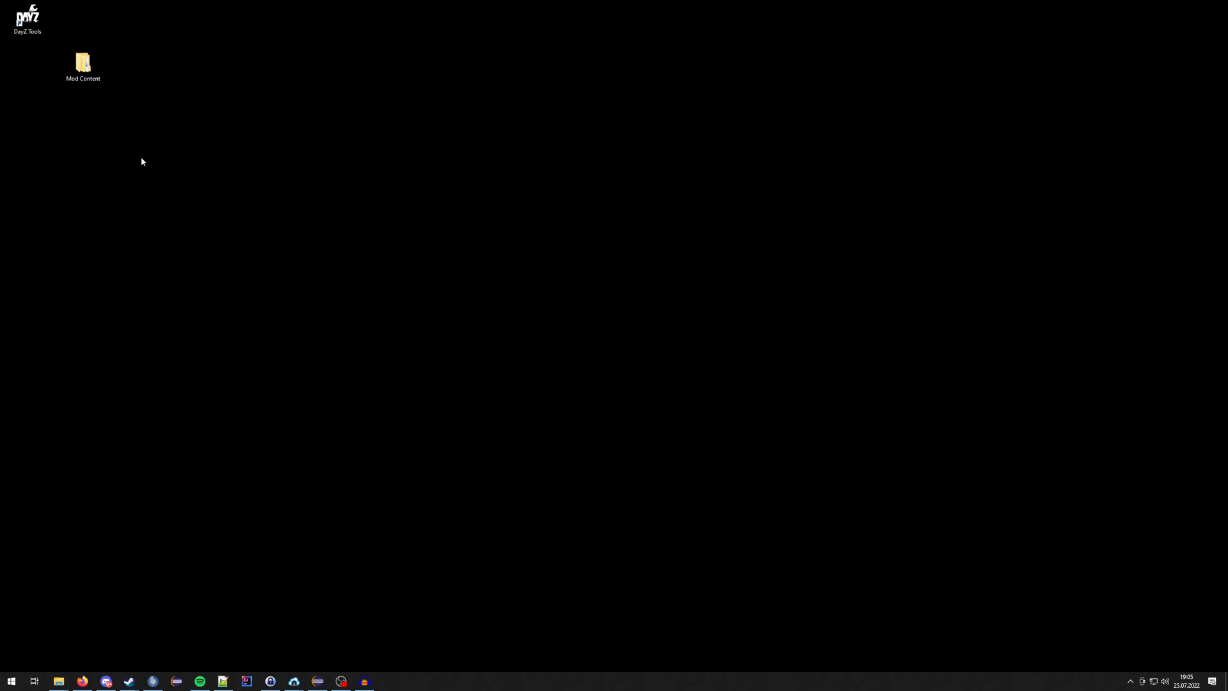
# Navigate into Mod Content's Addons folder showing LBmaster_Groups.pbo and its signature file.
pyautogui.click(83, 63)
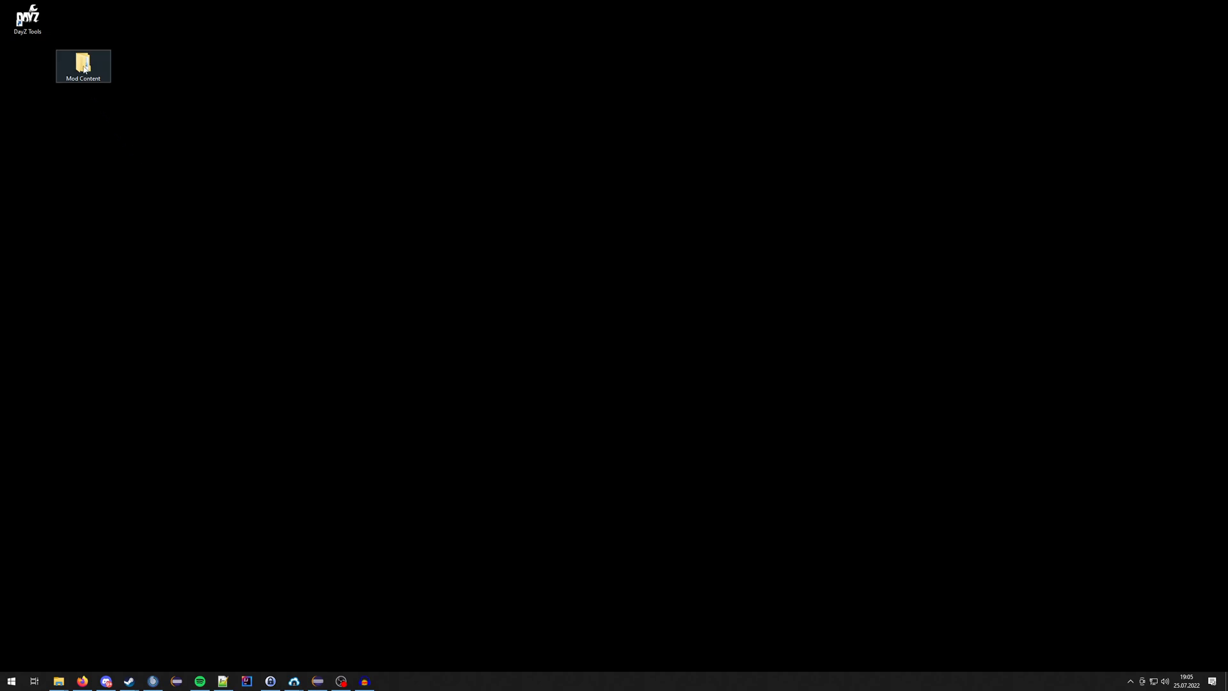
pyautogui.doubleClick(81, 65)
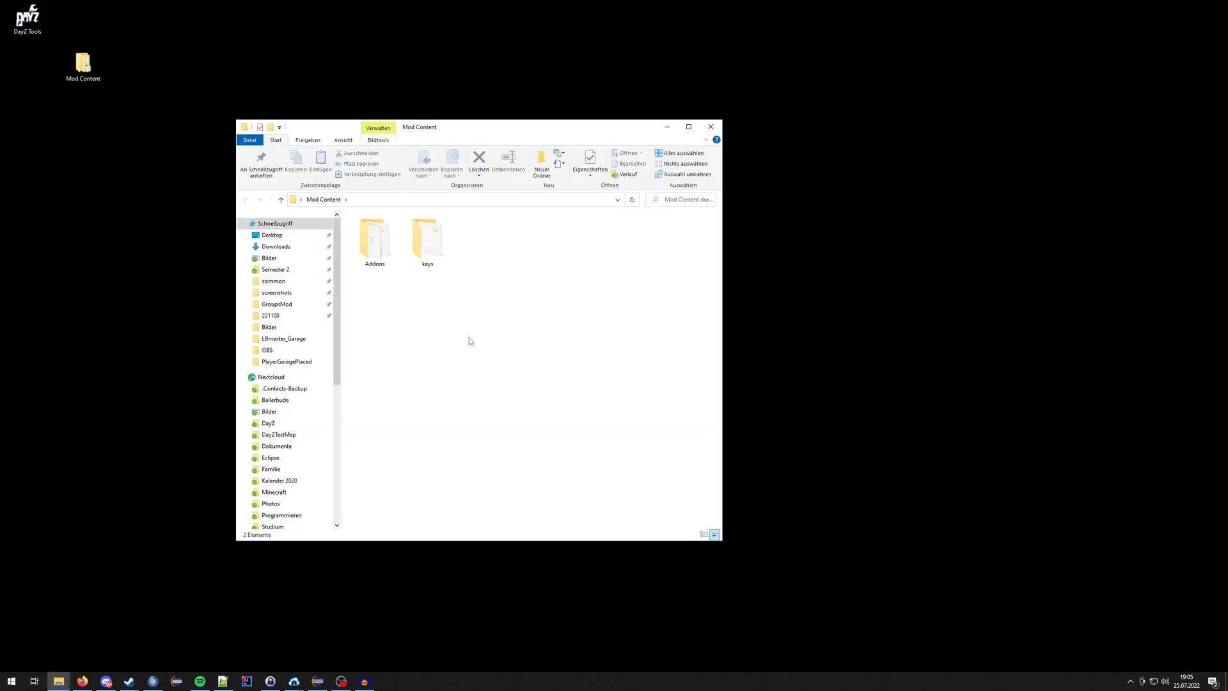
pyautogui.doubleClick(375, 239)
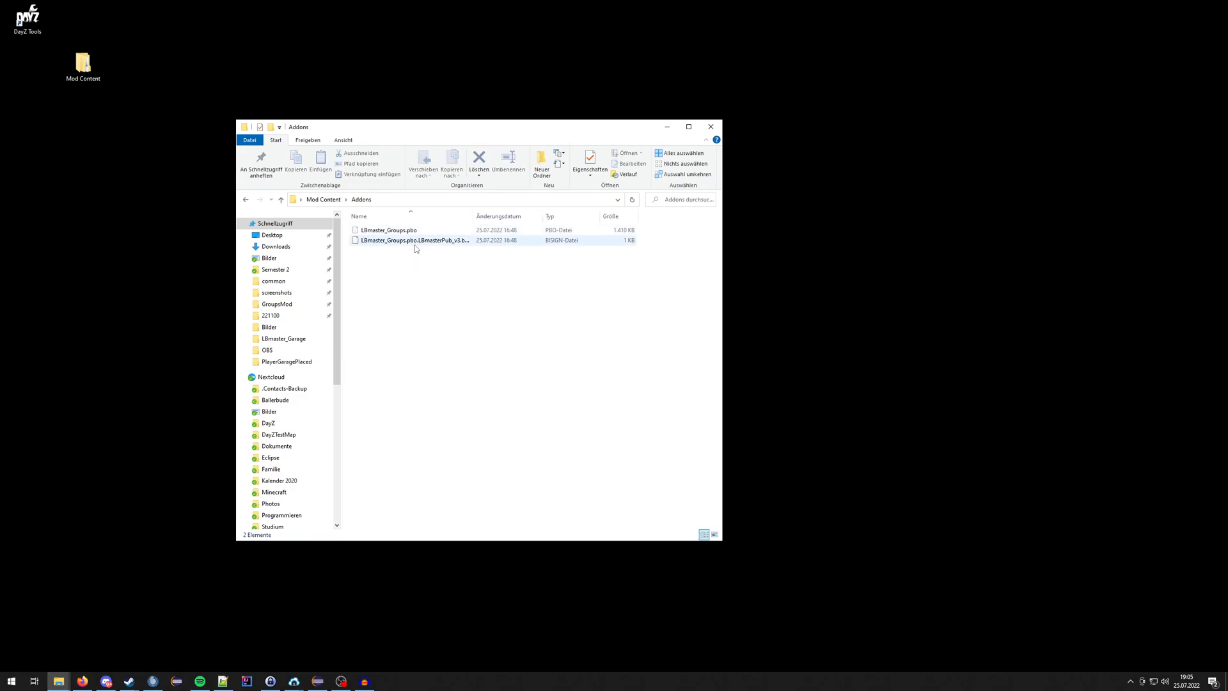
pyautogui.click(449, 291)
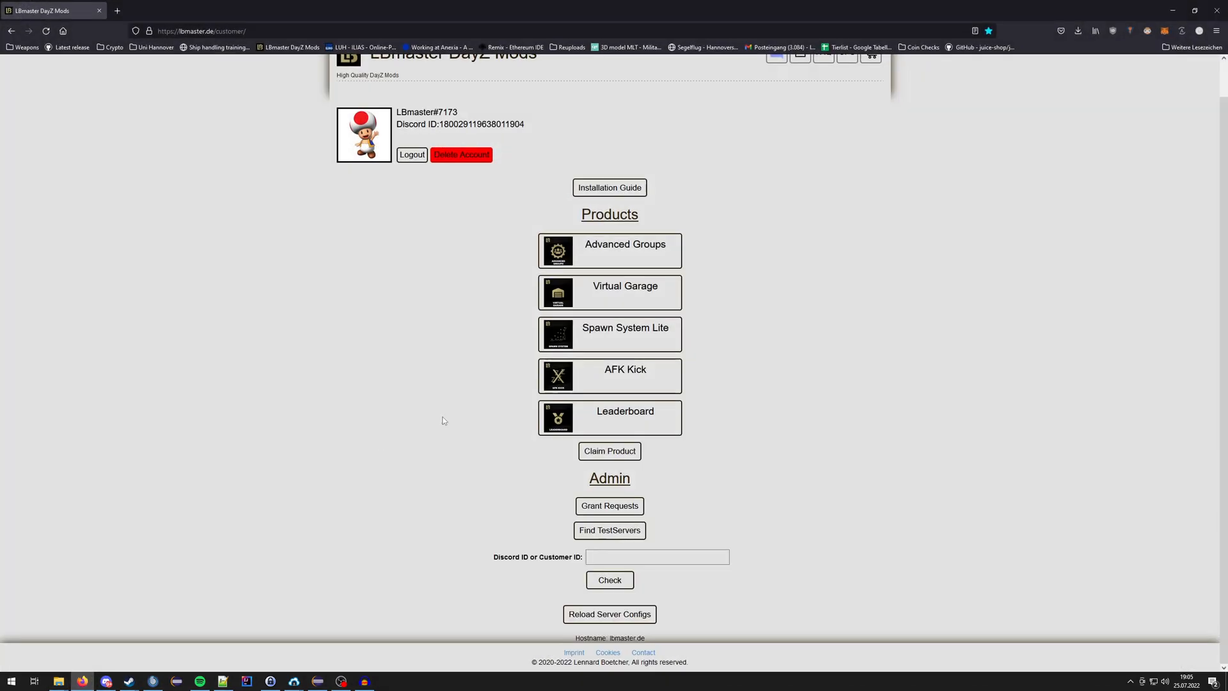
# Show the lbmaster.de customer page listing Advanced Groups, Virtual Garage and other products.
pyautogui.click(624, 334)
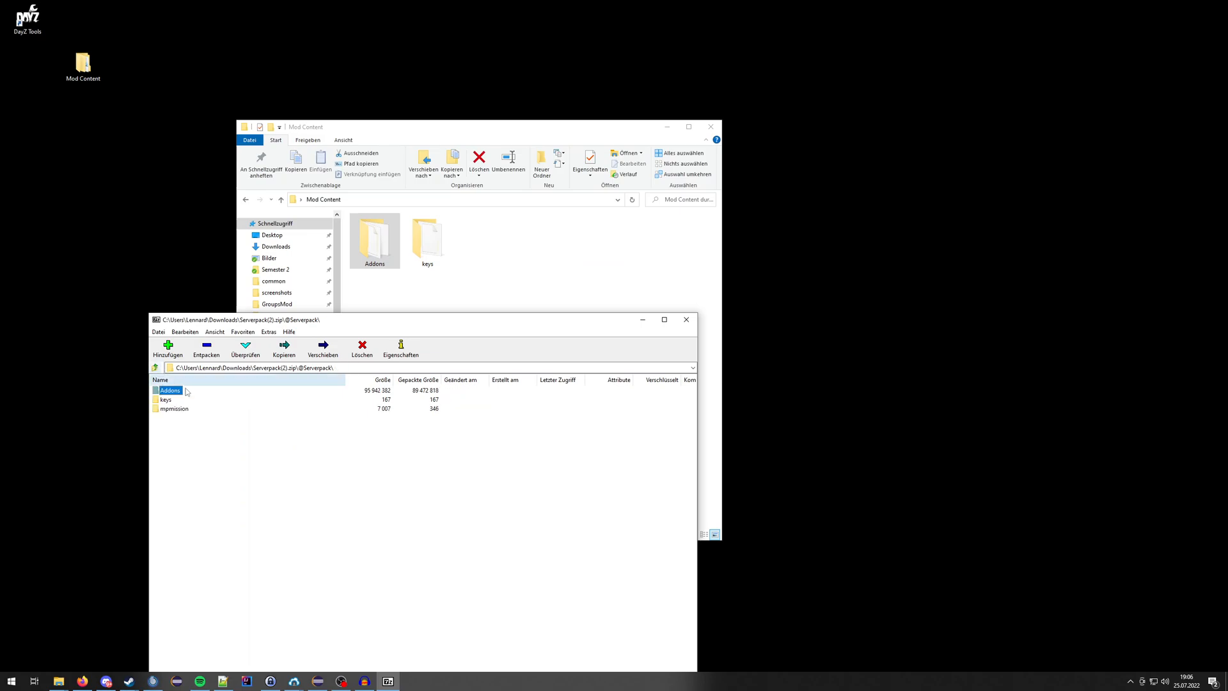
# Inspect the Serverpack(2).zip keys folder holding LBmasterPub_v3.bikey and return to the archive root.
pyautogui.doubleClick(165, 399)
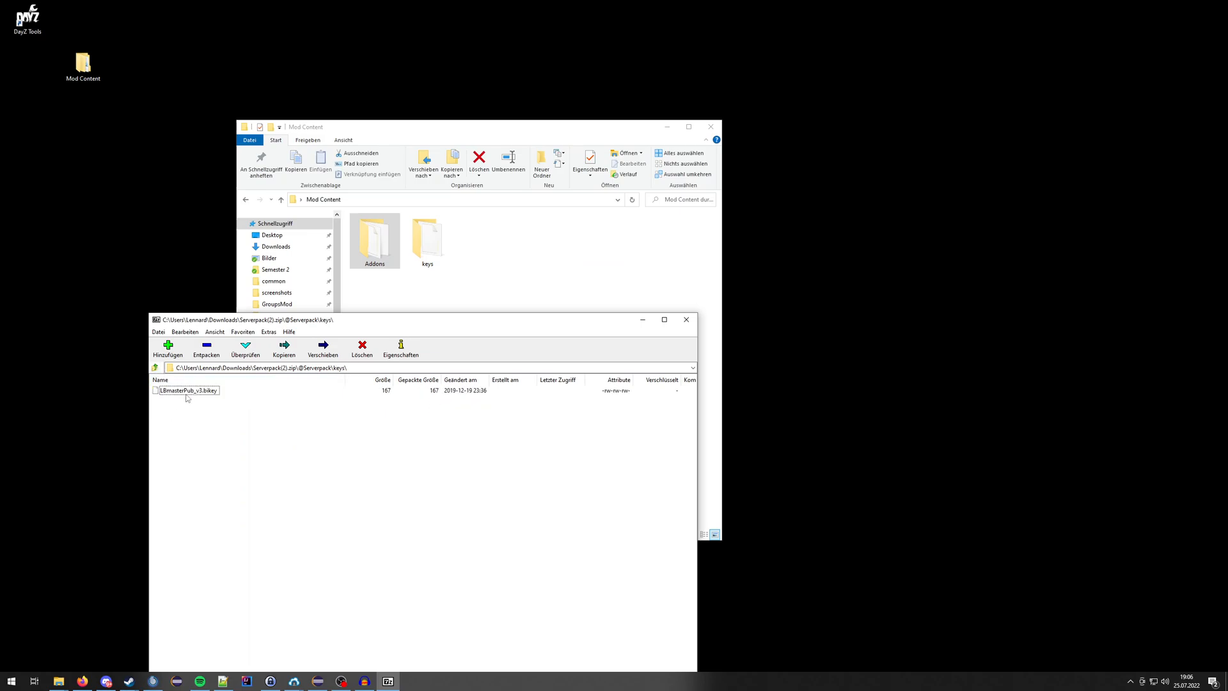
pyautogui.doubleClick(427, 235)
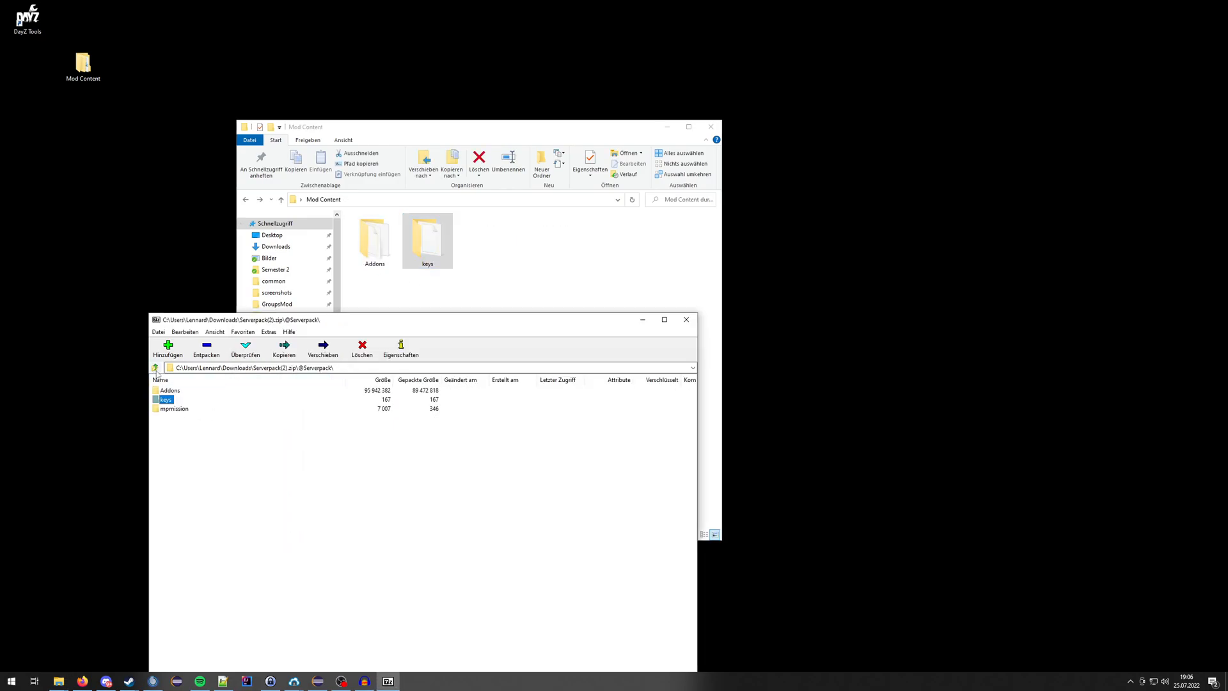
pyautogui.doubleClick(174, 408)
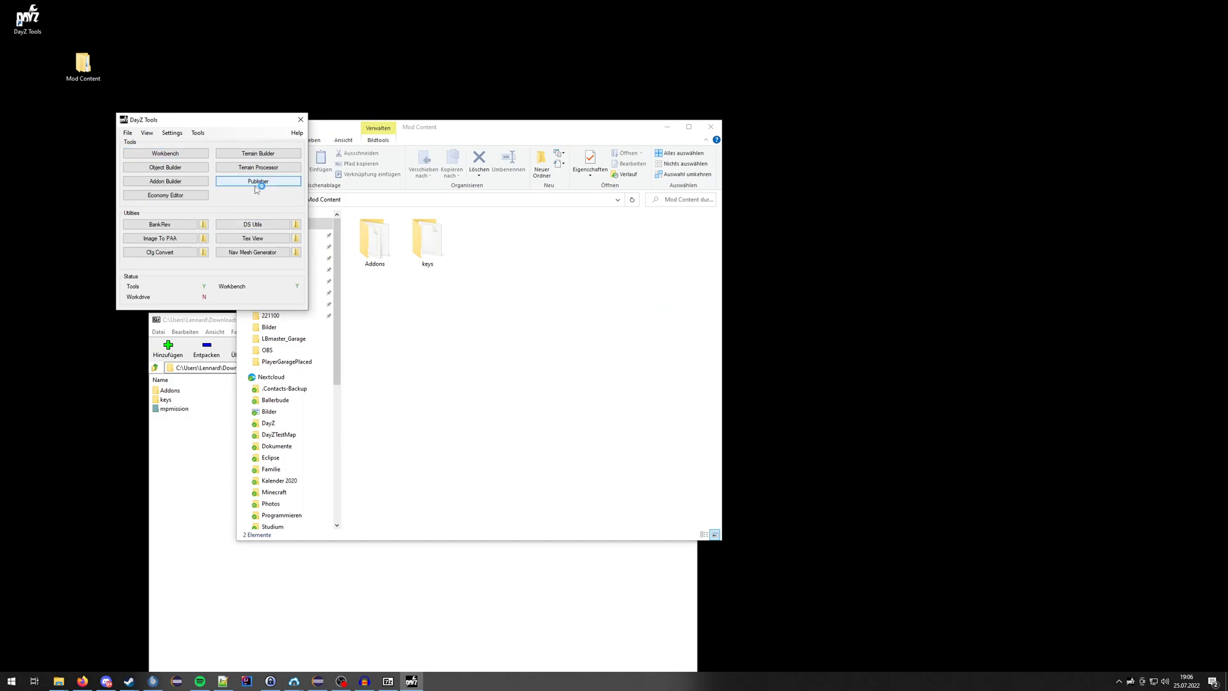
# Load the published My Serverpack workshop item in Publisher for updating.
pyautogui.click(259, 181)
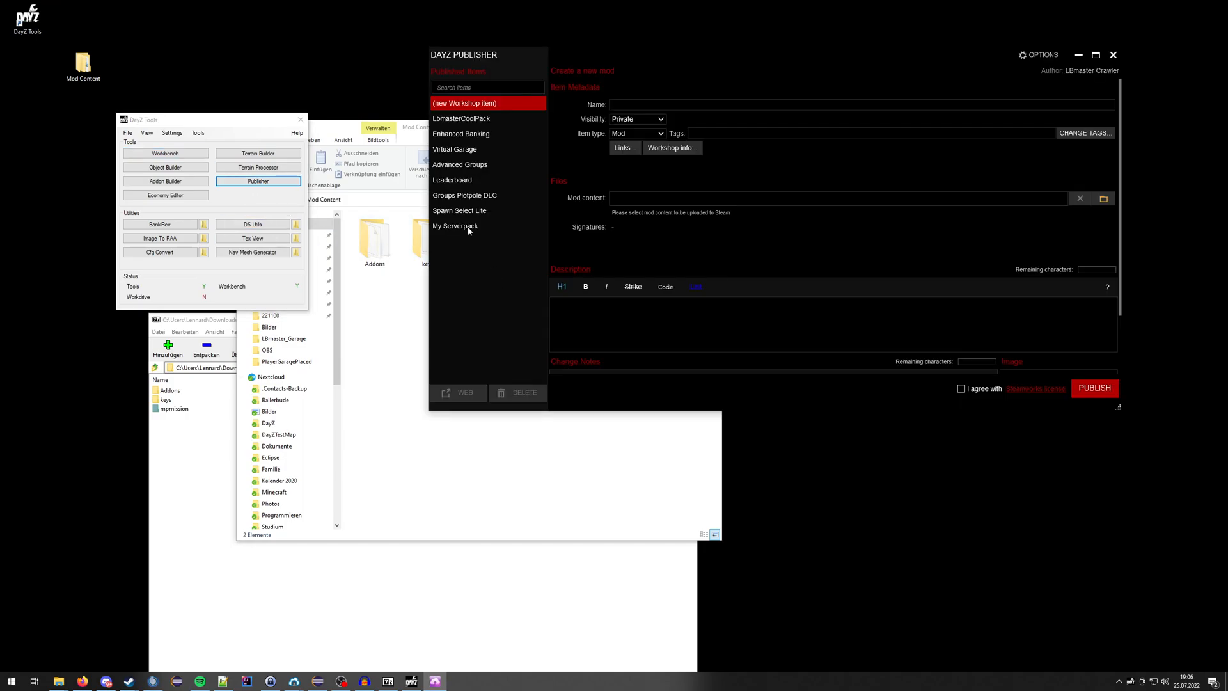
pyautogui.click(454, 225)
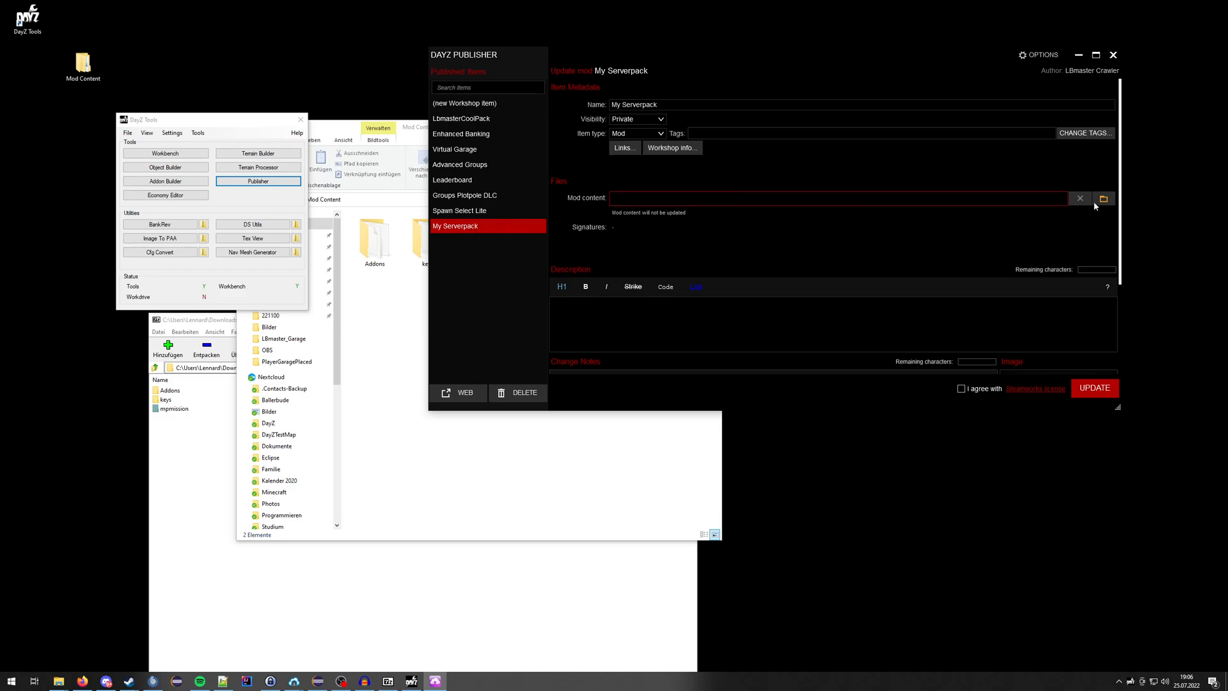
# Set the content path to Mod Content, accept the Workshop agreement and confirm updating My Serverpack.
pyautogui.click(1104, 197)
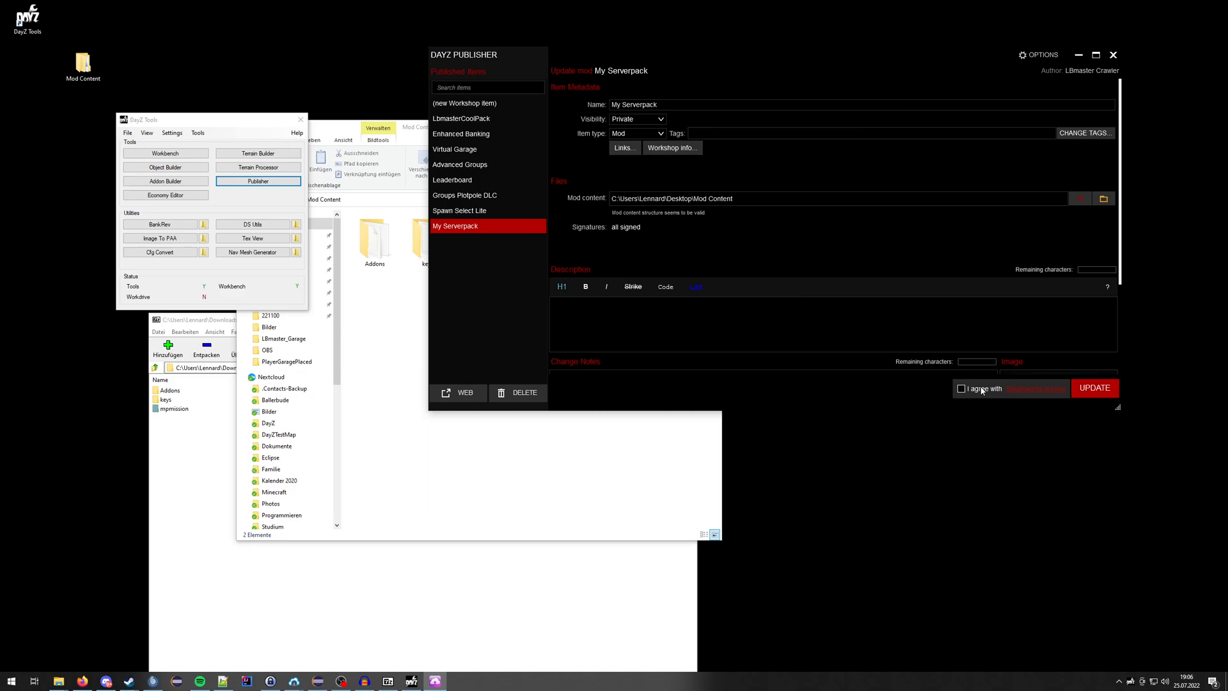
pyautogui.click(962, 389)
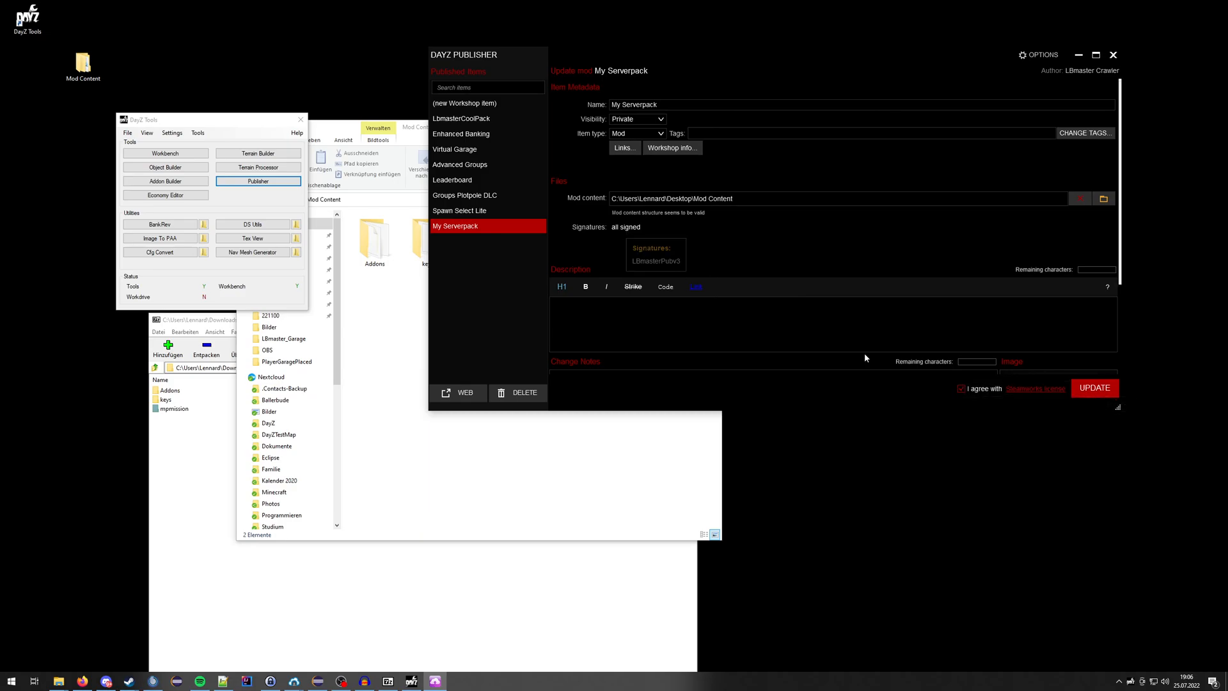
pyautogui.click(1094, 388)
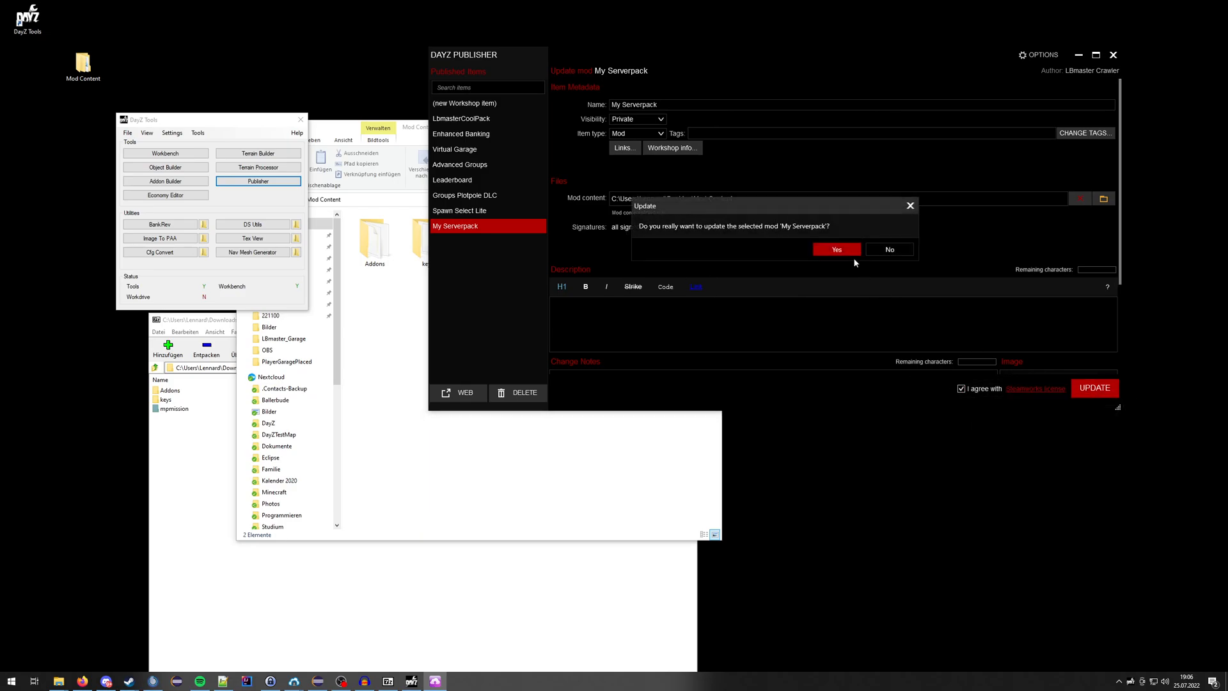
pyautogui.click(835, 250)
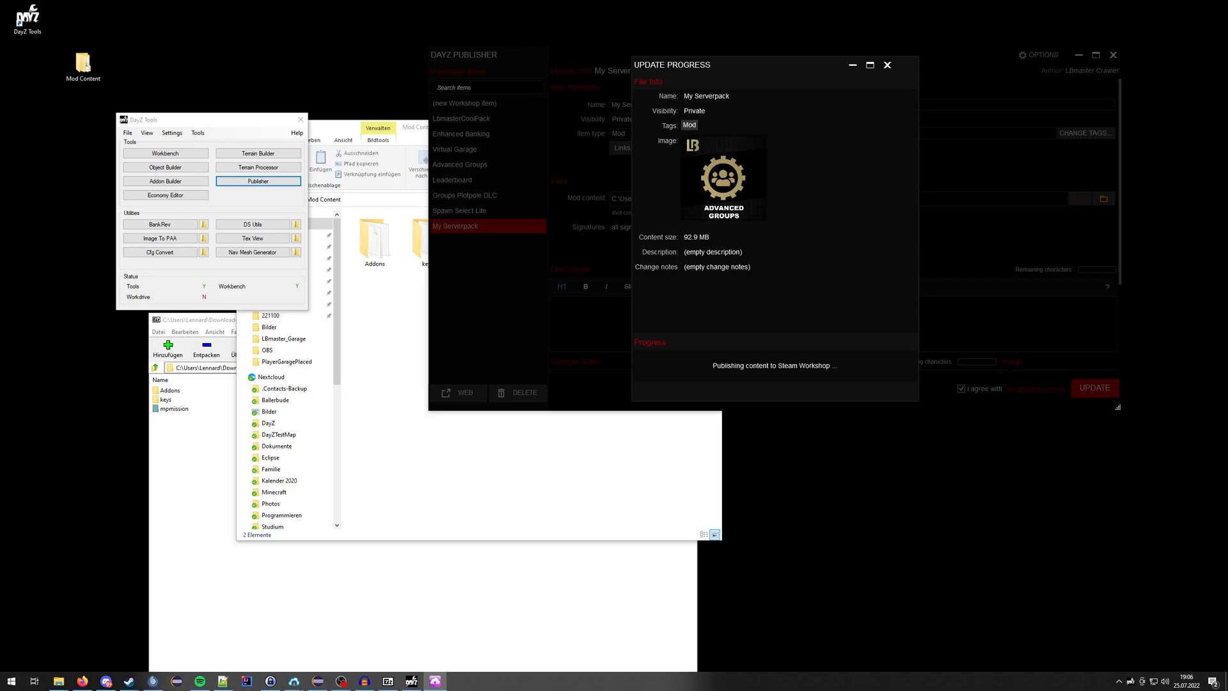